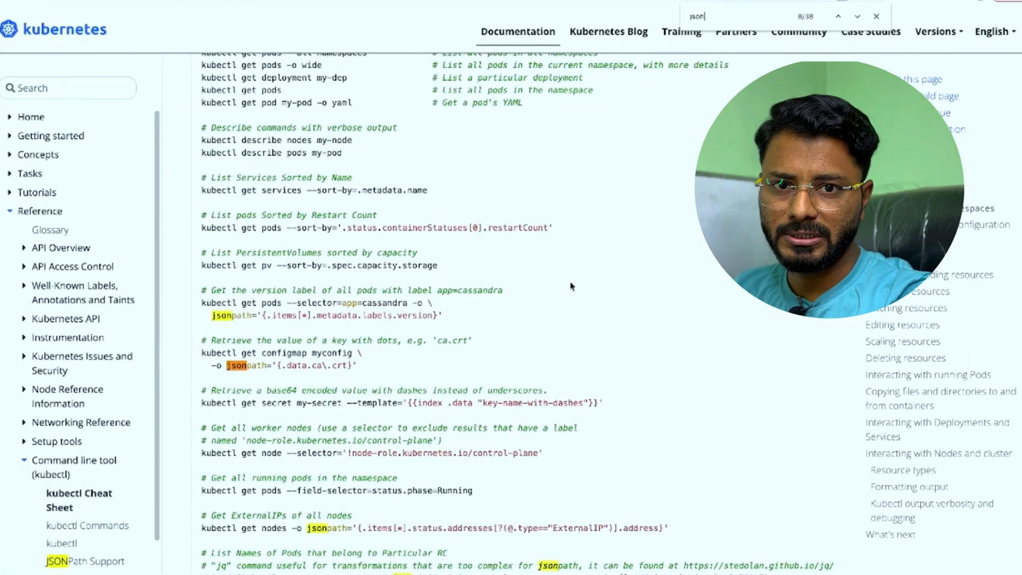
Step: Search the cheat sheet for "get node" and locate the jsonpath addresses example
scroll(down, 3)
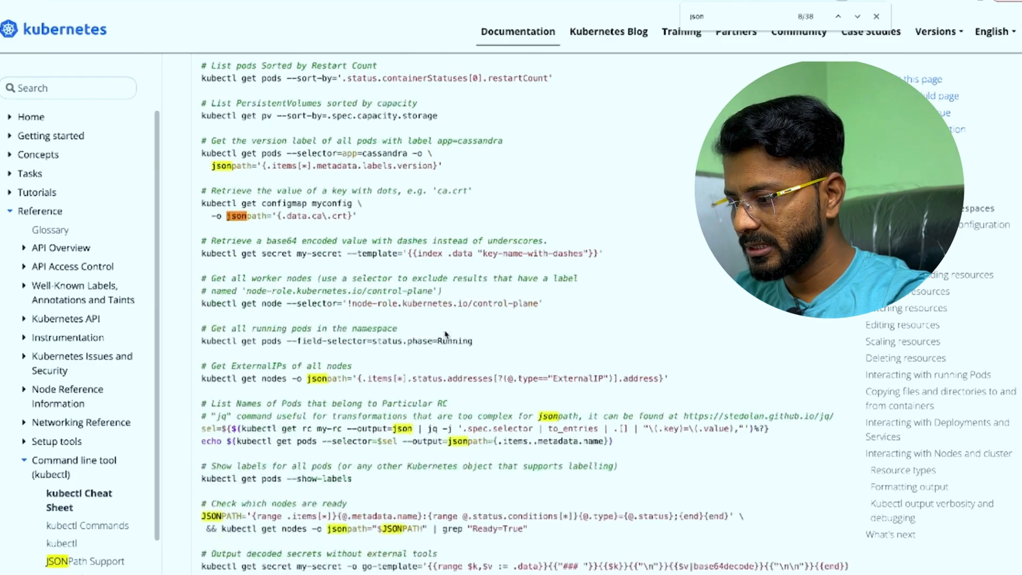
text(get node)
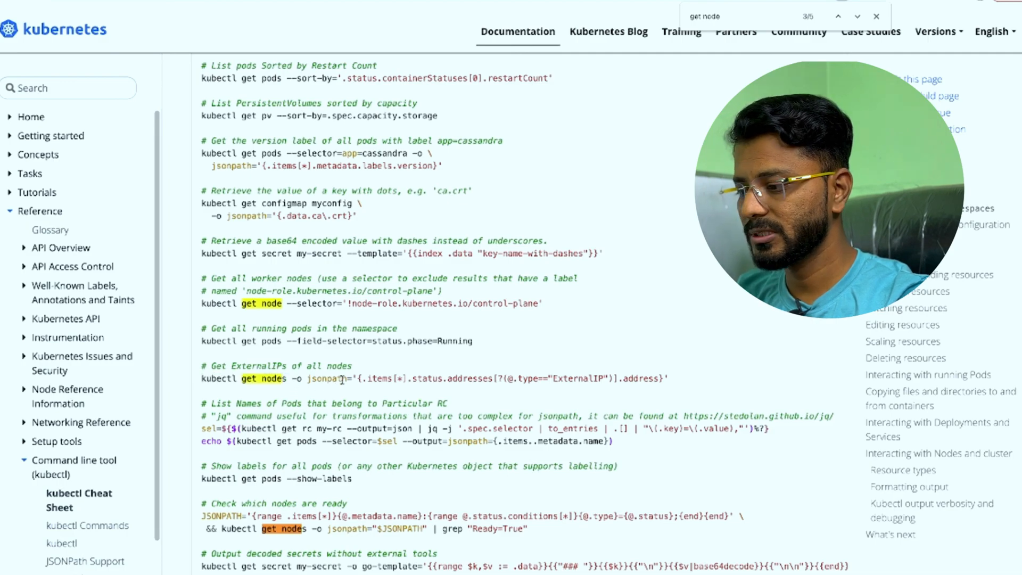
double_click(374, 377)
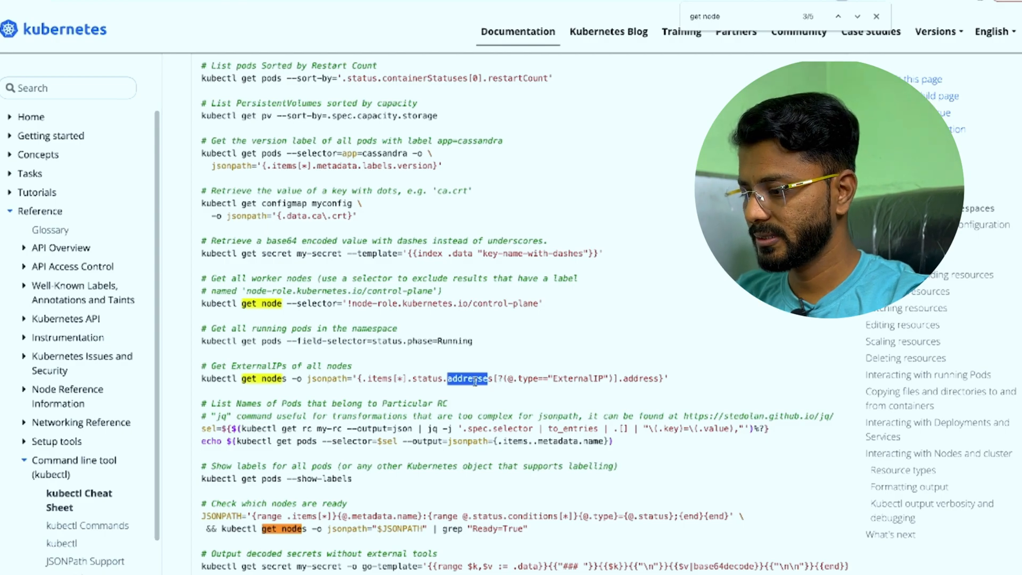
mouse_move(580, 387)
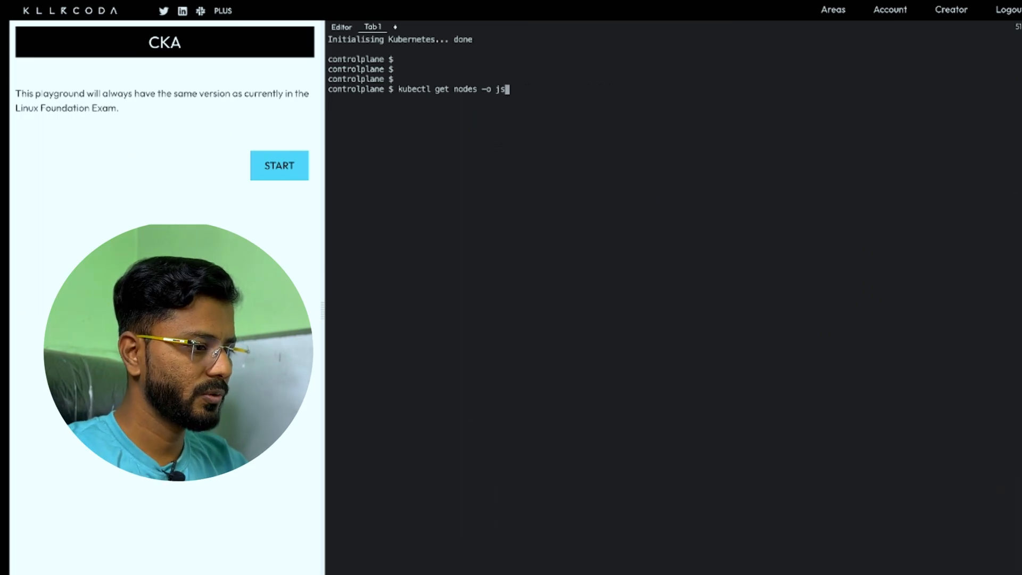
Step: Run kubectl get nodes -o json and read through items, status and nodeInfo
key(Return)
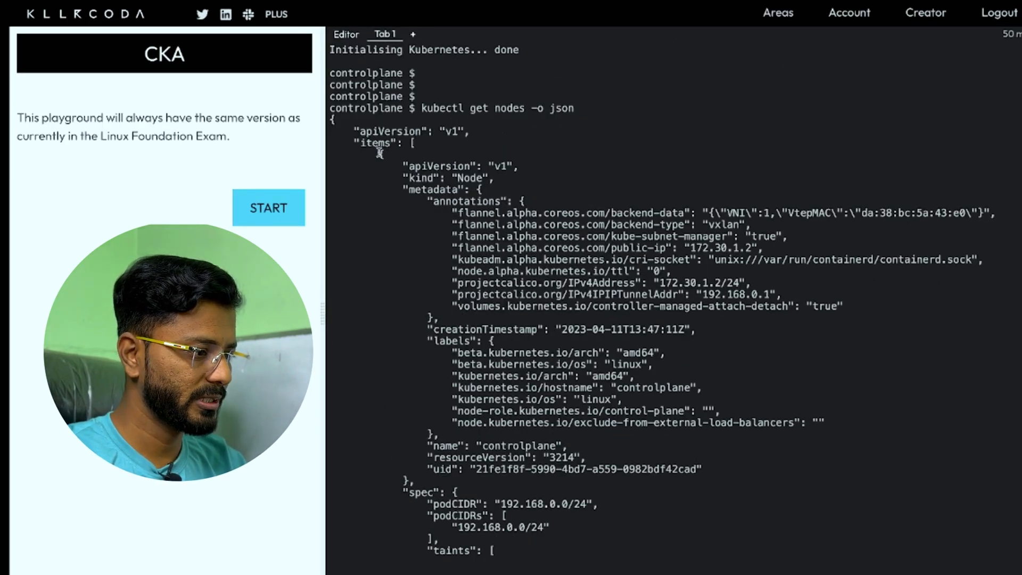
double_click(376, 142)
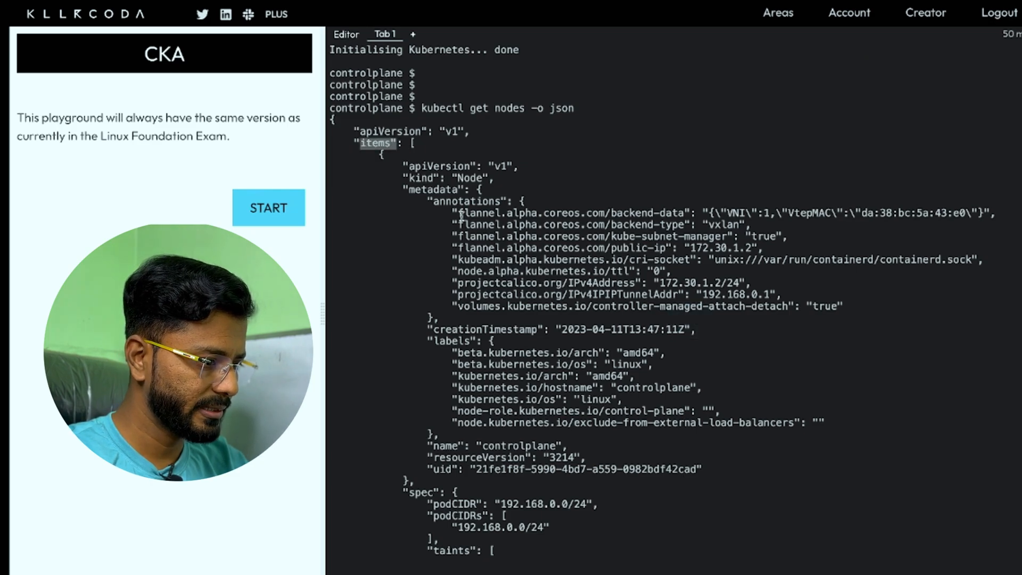
scroll(down, 3)
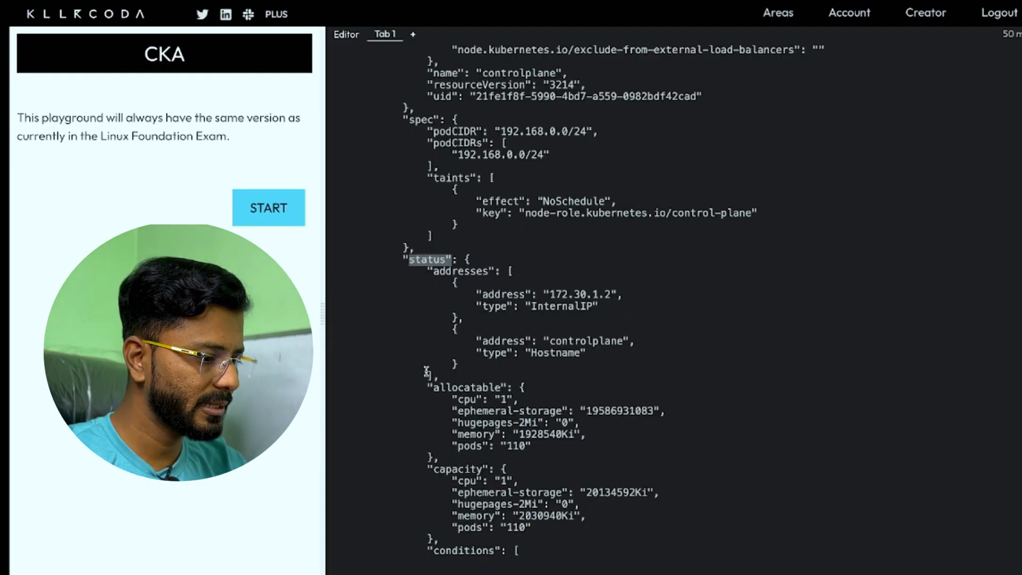
scroll(down, 3)
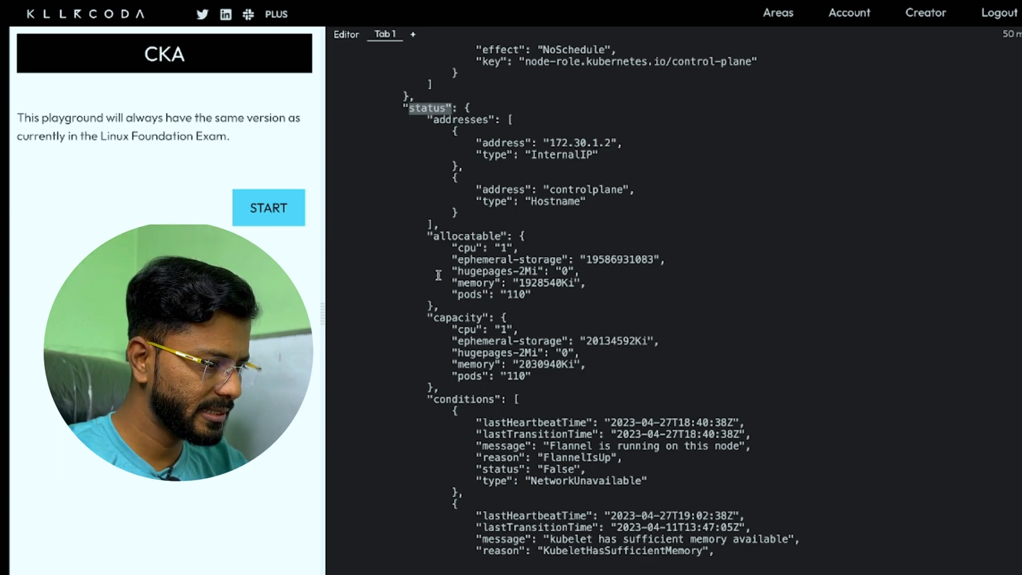
scroll(down, 3)
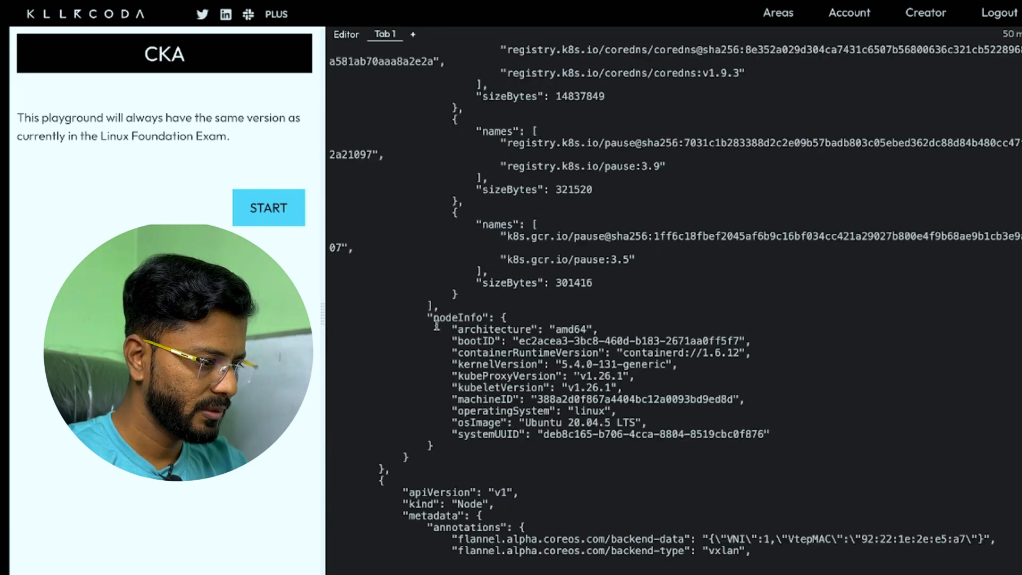
double_click(461, 317)
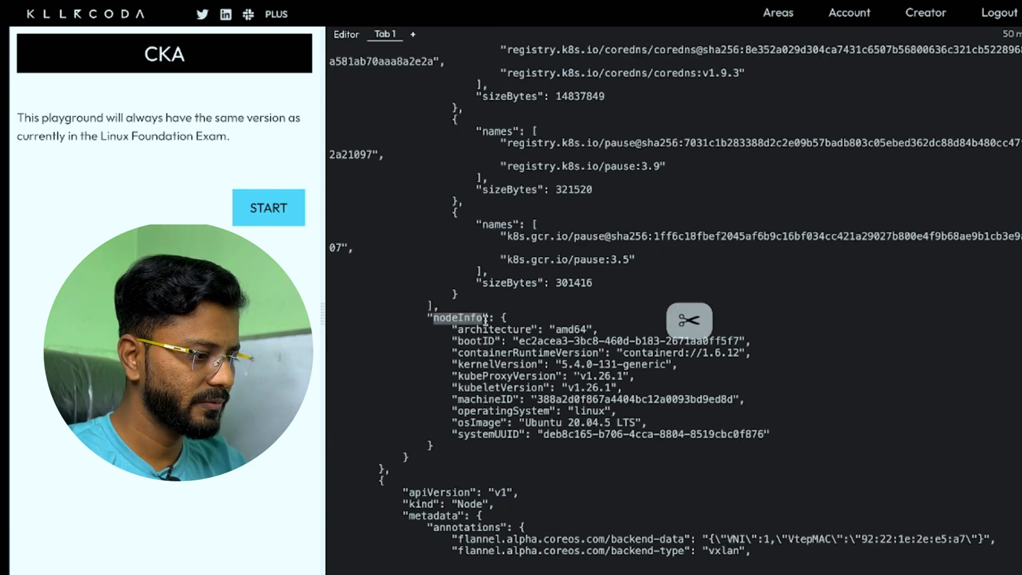
scroll(down, 3)
text(kubectl get nodes -o jsonpath='{.items[*].status.nodeInfo.osImage}' >)
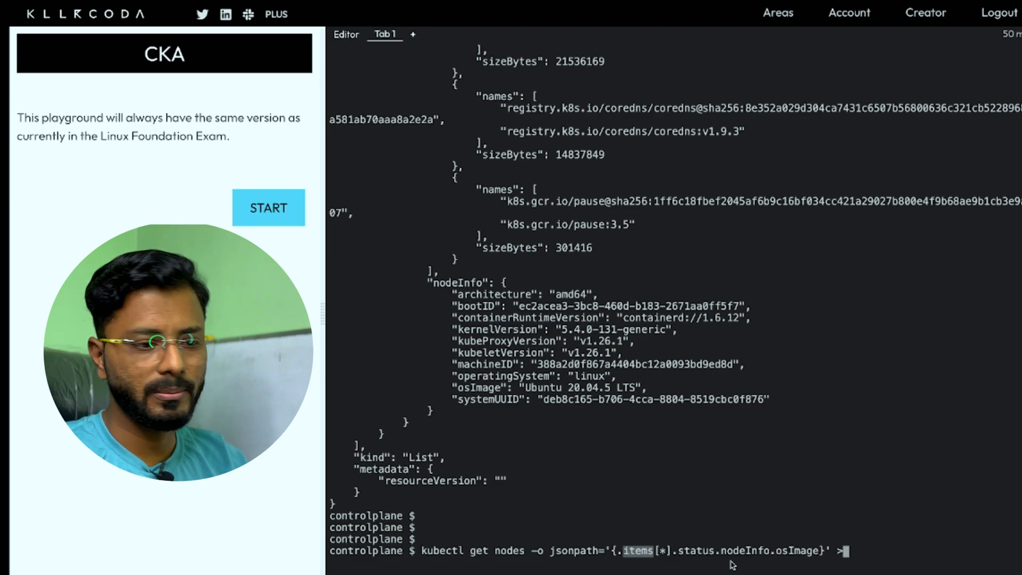
Step: Redirect every node's osImage via jsonpath into /all-nodes-info.txt
text(/all-n)
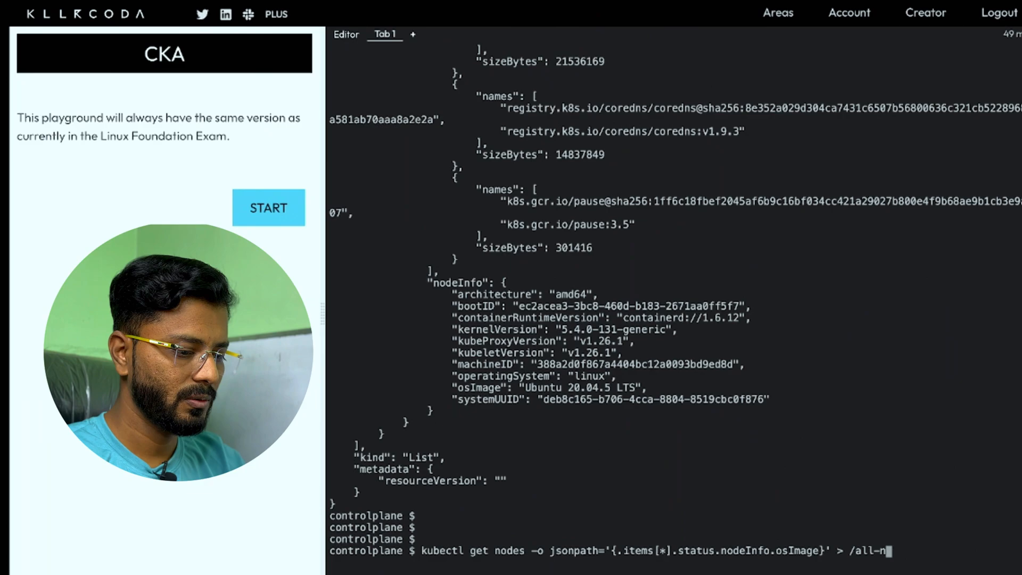
text(odes-info.t)
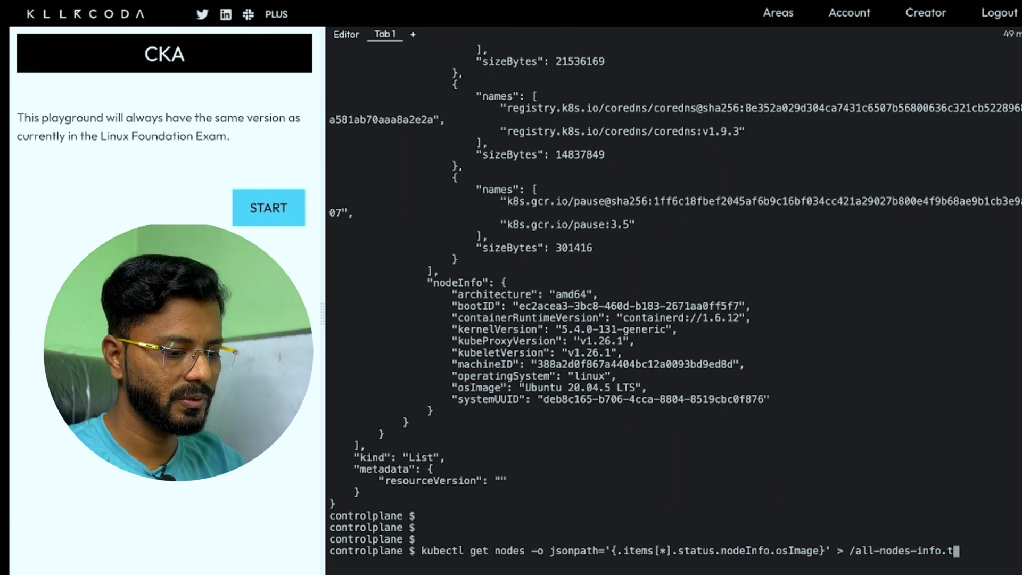
key(Return)
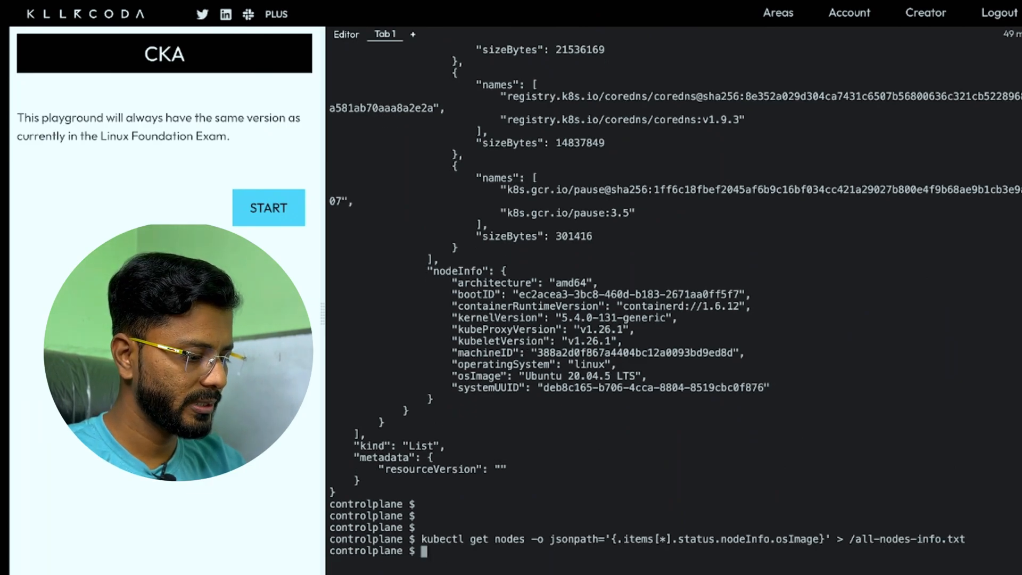
Step: Print /all-nodes-info.txt with cat and check the osImage values in the output
text(cat)
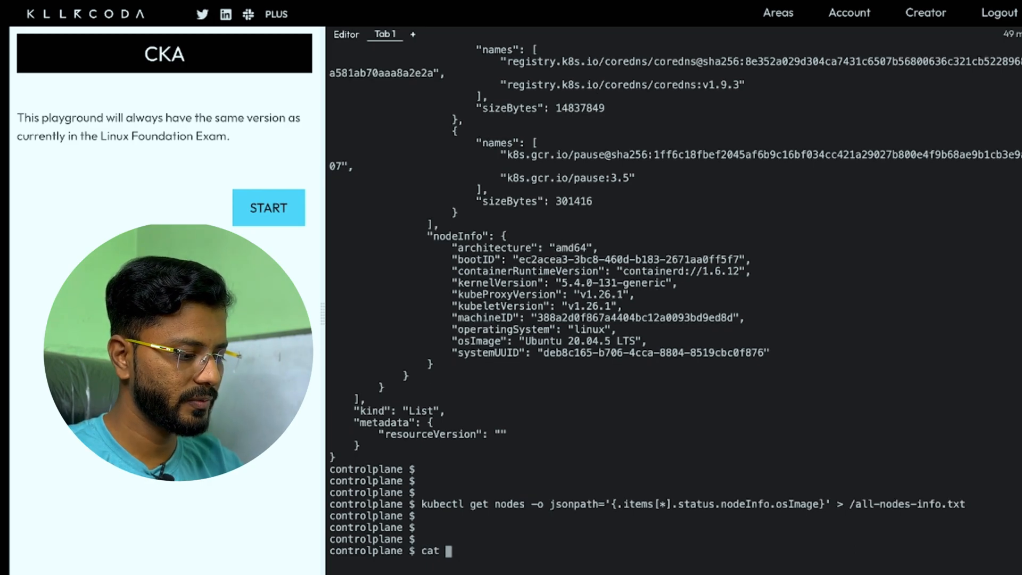
key(Return)
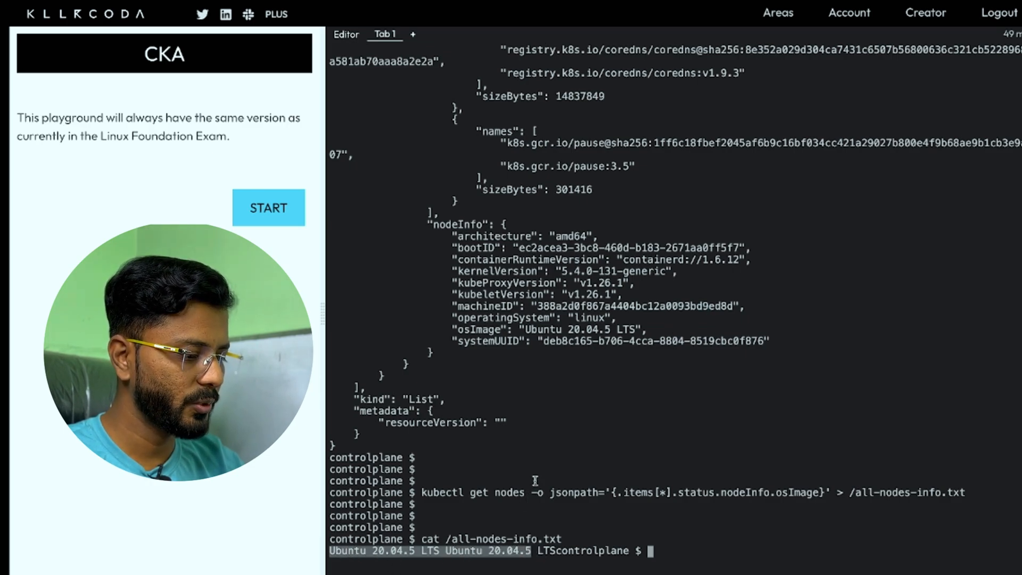
scroll(up, 3)
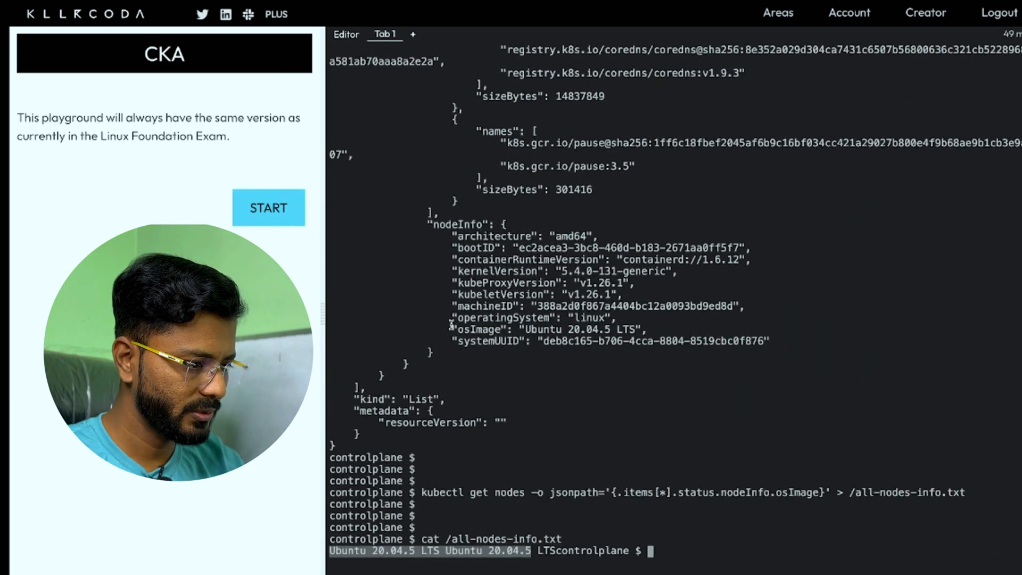
double_click(480, 329)
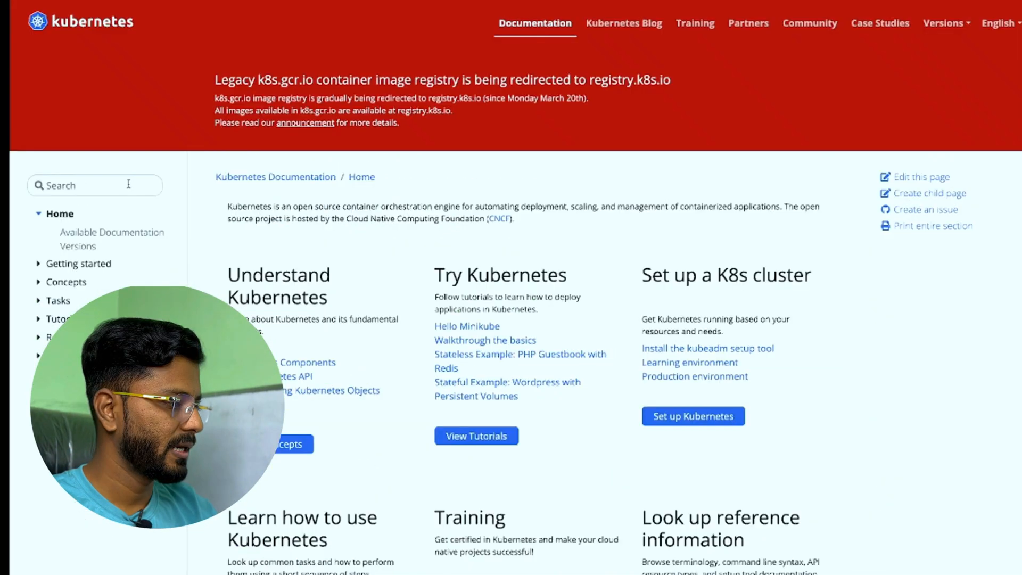
Step: Search the docs for "persistent volume" and open the Persistent Volumes page
text(persistent)
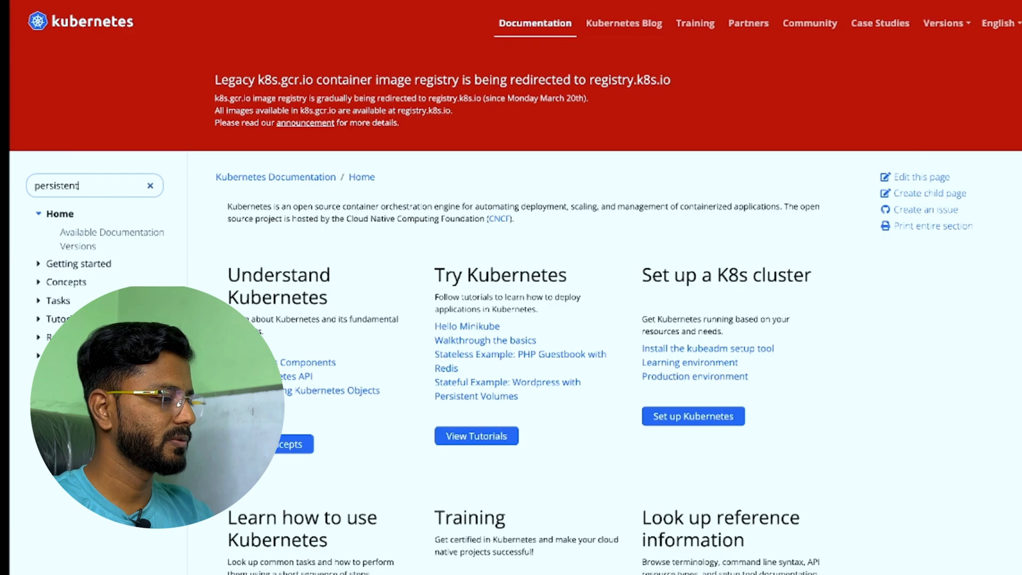
text(volume)
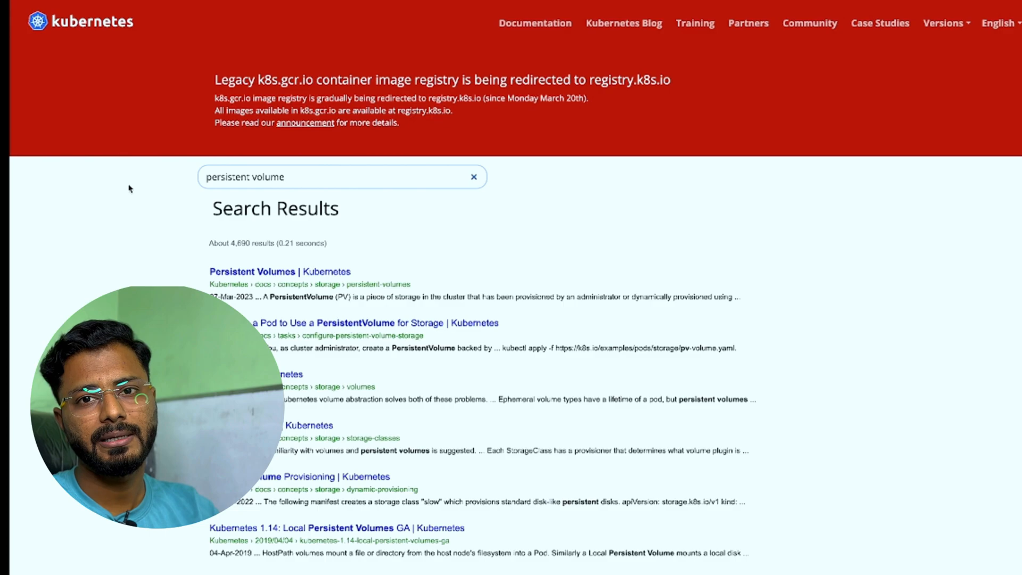
click(280, 272)
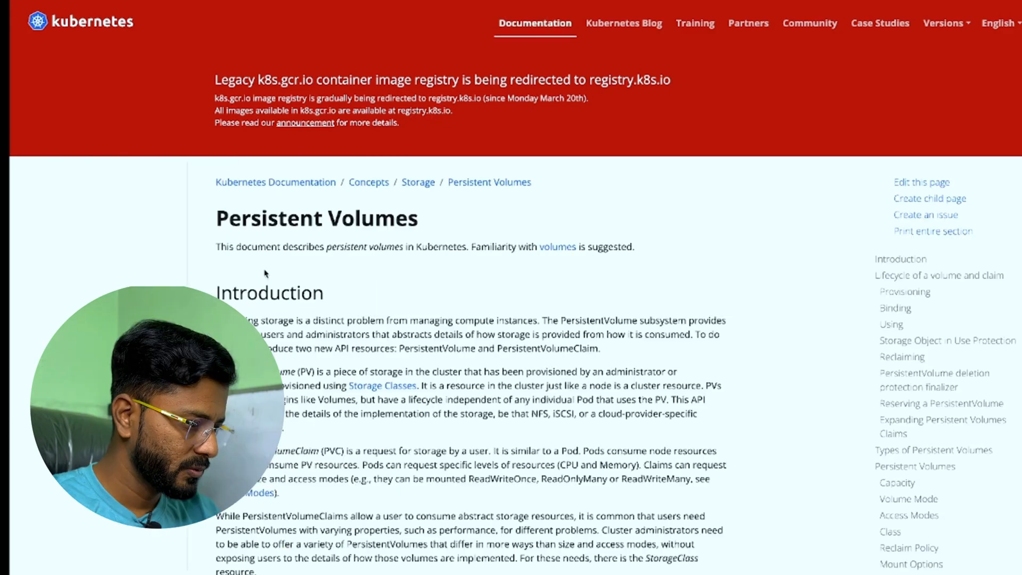
Step: Scroll to the kind: PersistentVolume example and look for the hostpath section
scroll(down, 3)
text(kind: PersistentVolume)
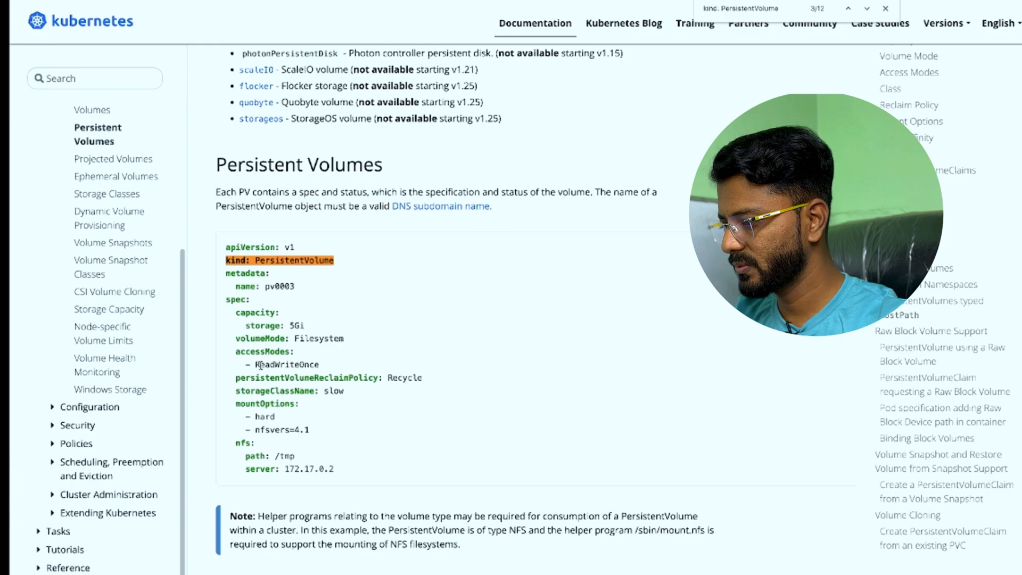
scroll(down, 3)
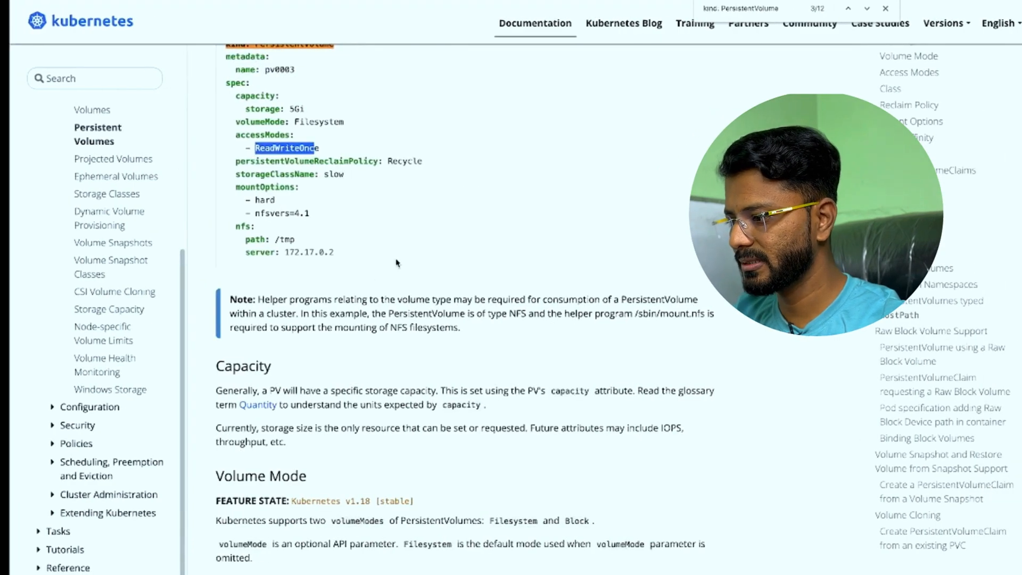
scroll(down, 3)
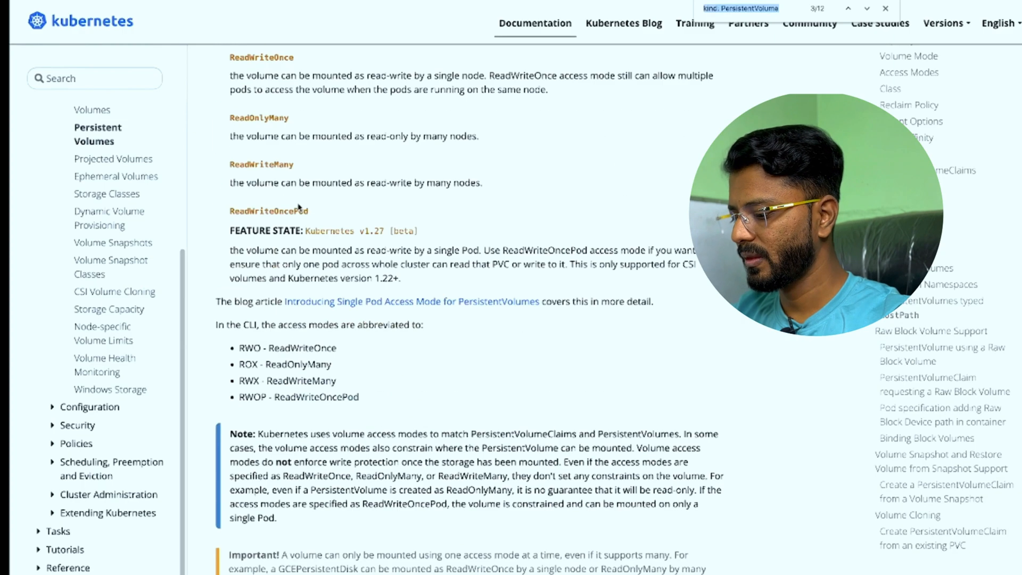
text(hostpath)
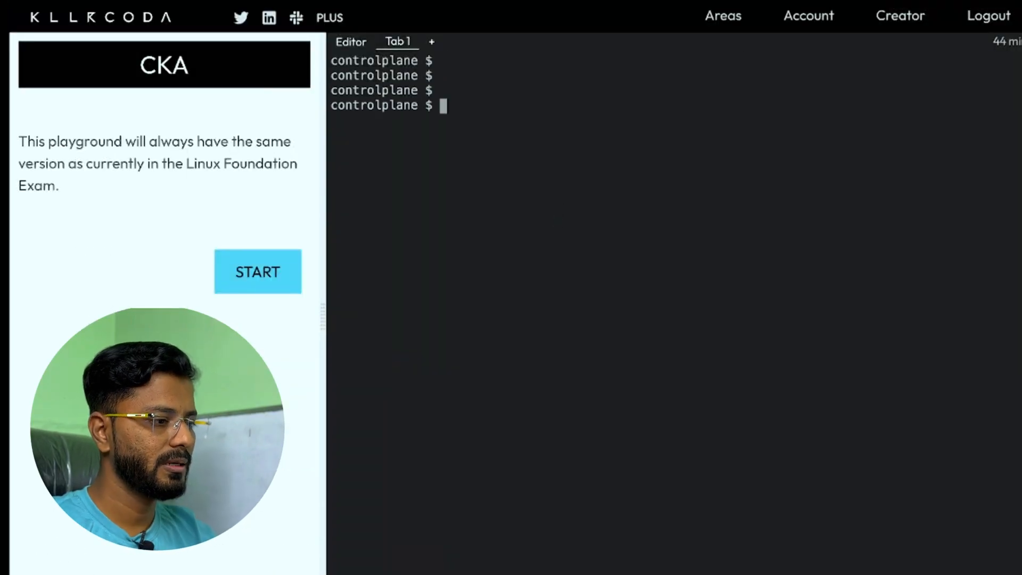
Step: Write mypersistentvolume.yaml in vi starting with apiVersion: v1 and hostPath host-data
text(vi mypersisten)
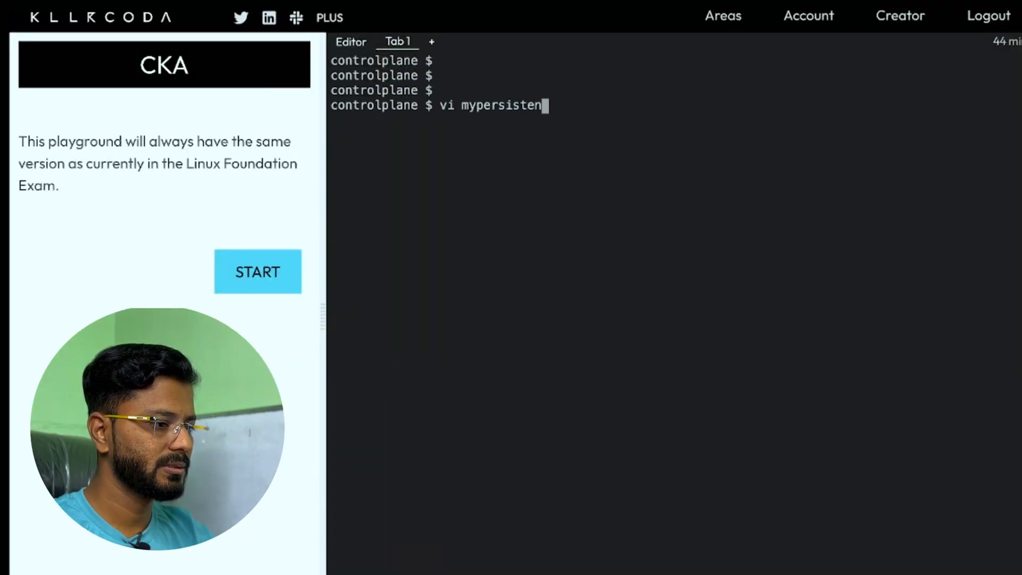
text(tvolume.yaml)
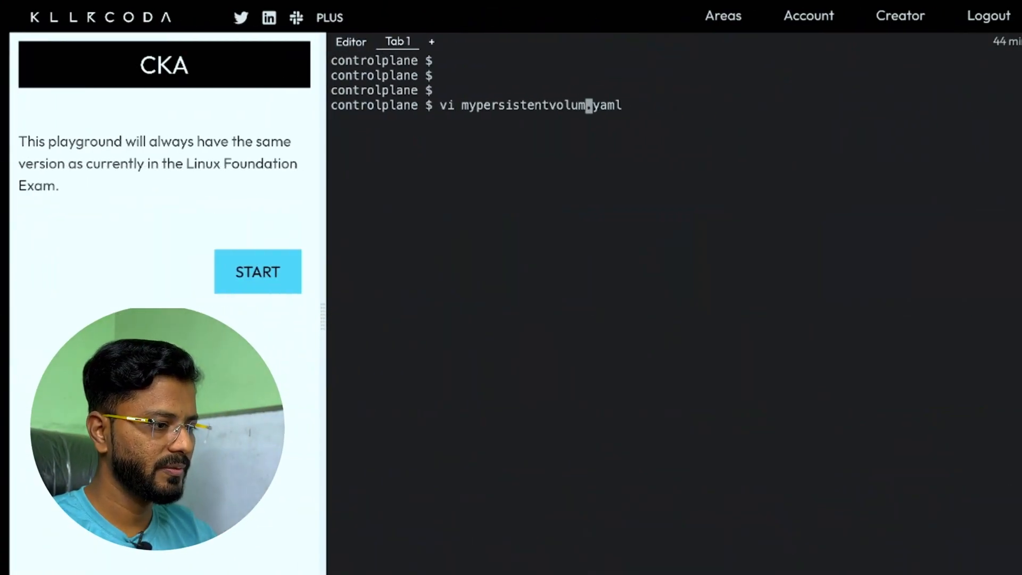
key(Return)
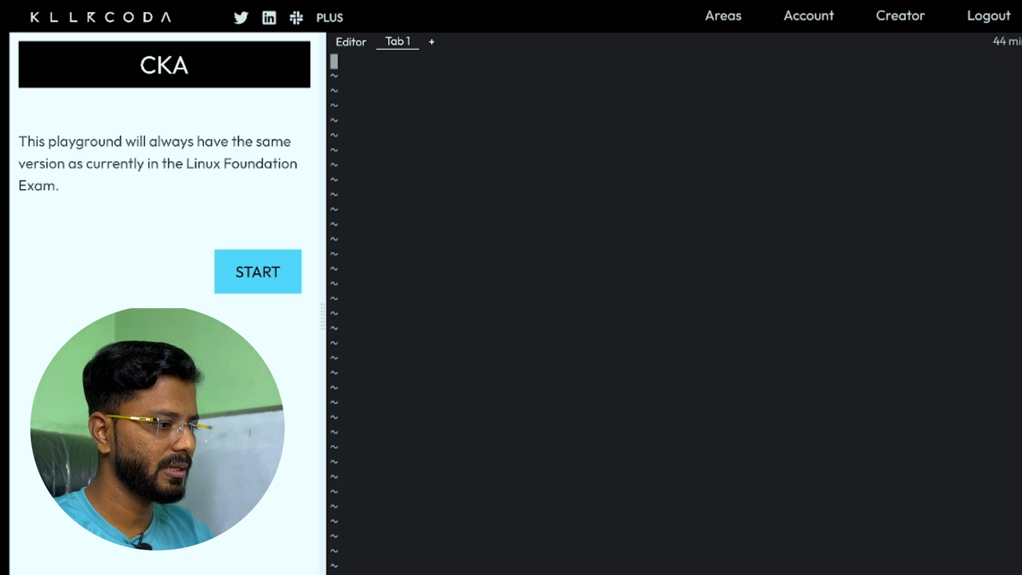
text(apiVersion: v1)
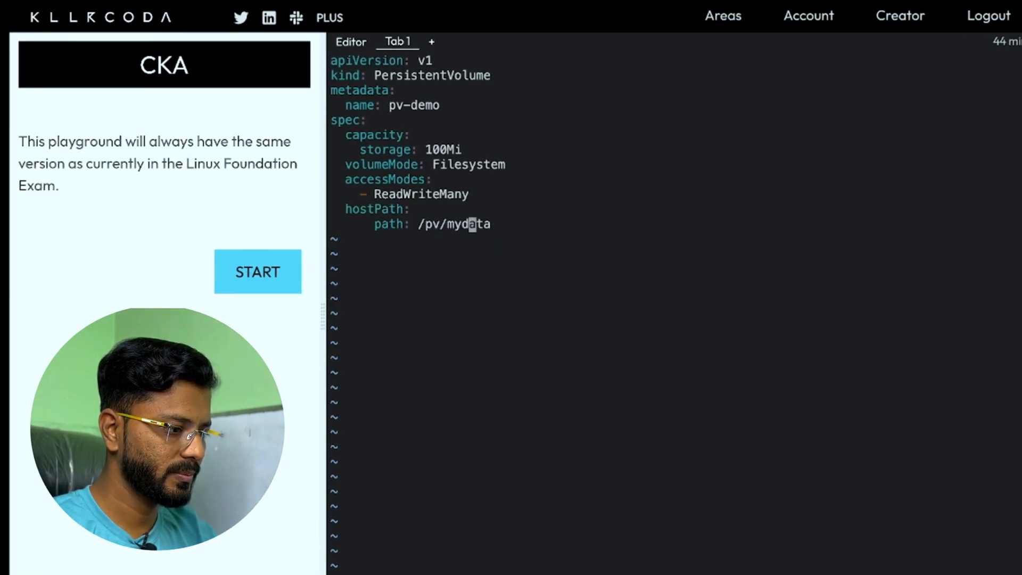
text(host-data)
text(cat pv)
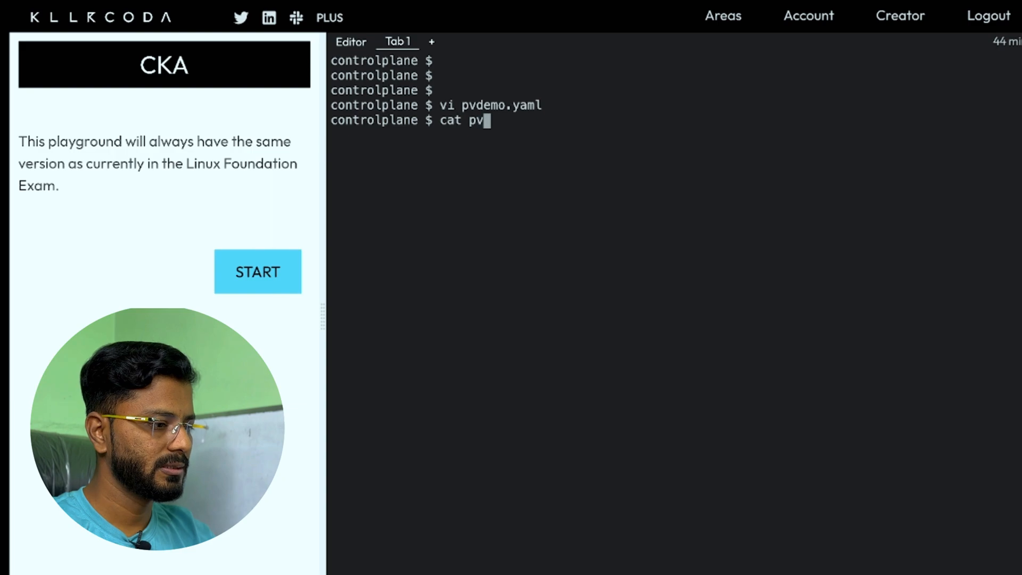
Step: Print pvdemo.yaml, apply it with kubectl apply -f, and list persistent volumes
key(Return)
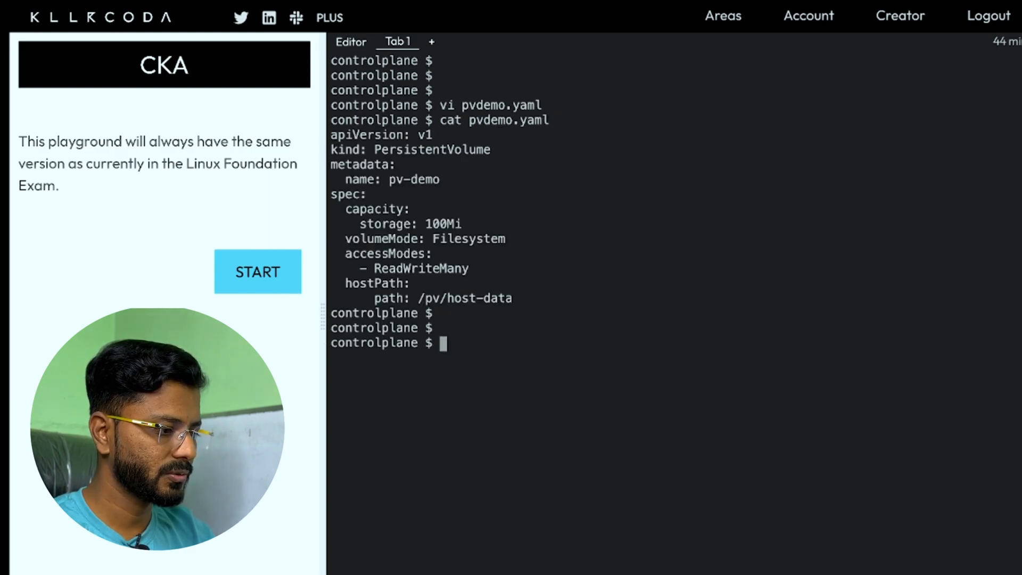
text(kubectl)
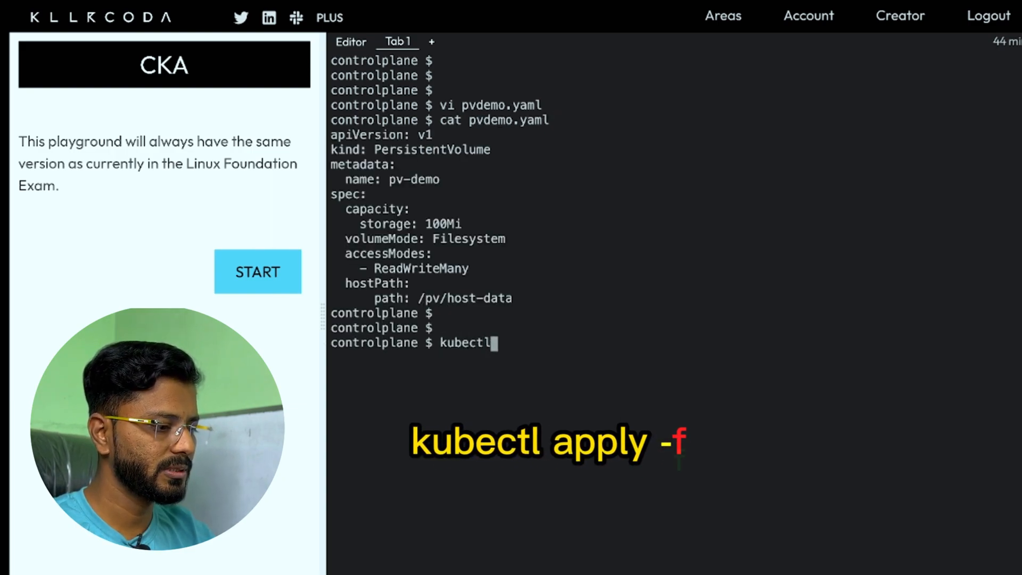
text(apply -f pvdemo.yaml)
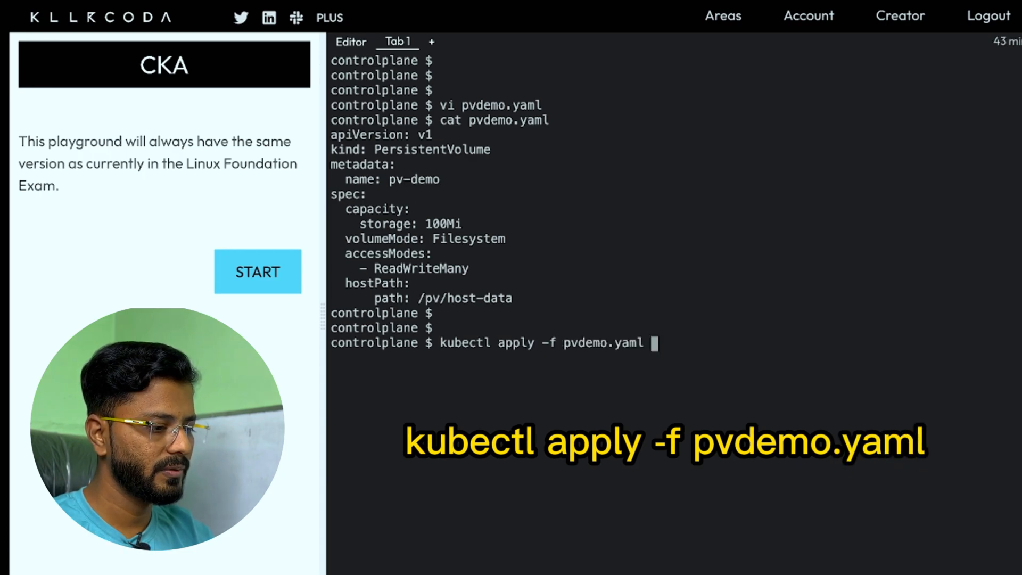
key(Return)
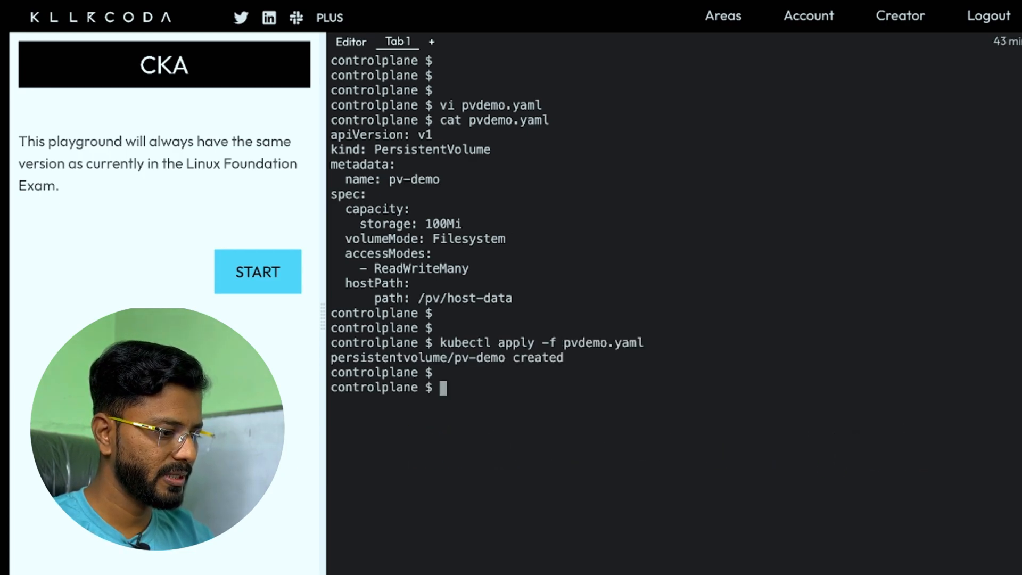
text(kubectl get pv)
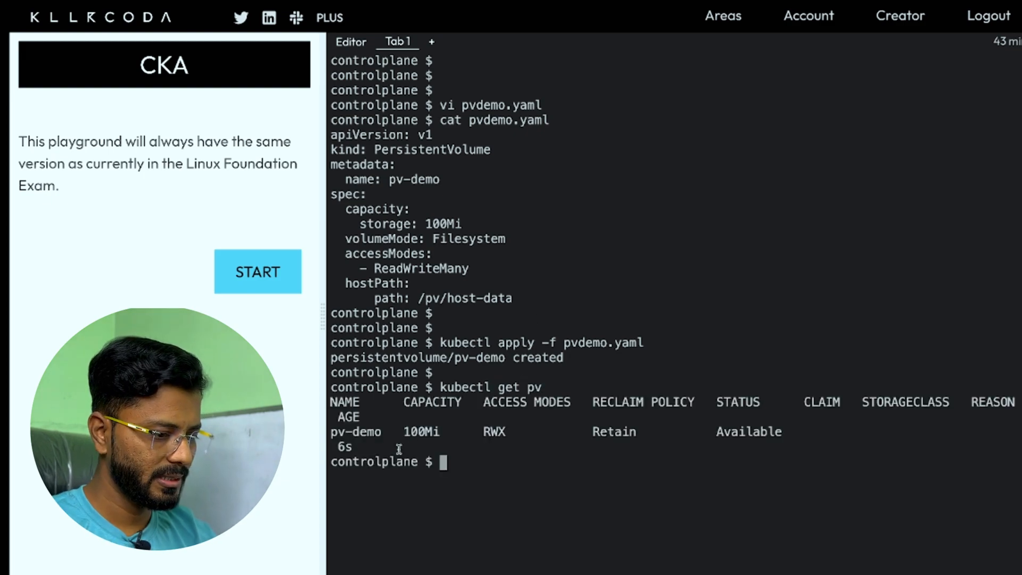
double_click(749, 431)
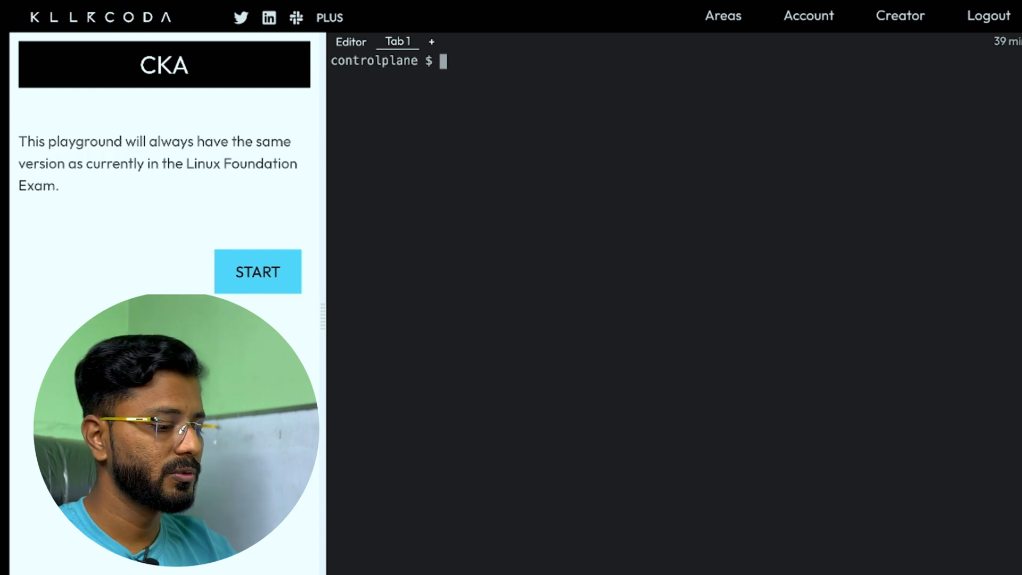
Step: Run kubectl get node and check that node01 reports Ready
text(kubectl get node)
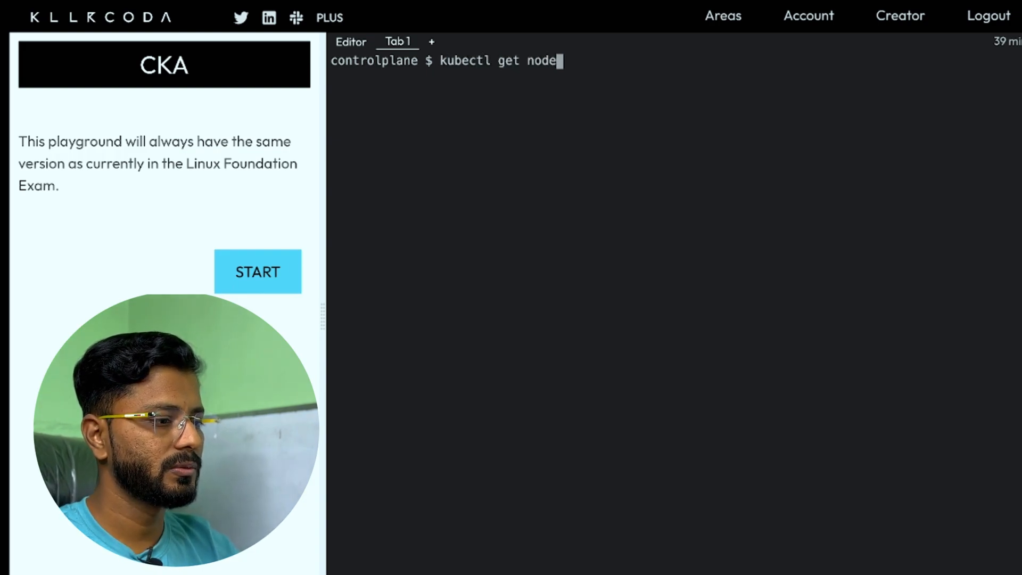
key(Return)
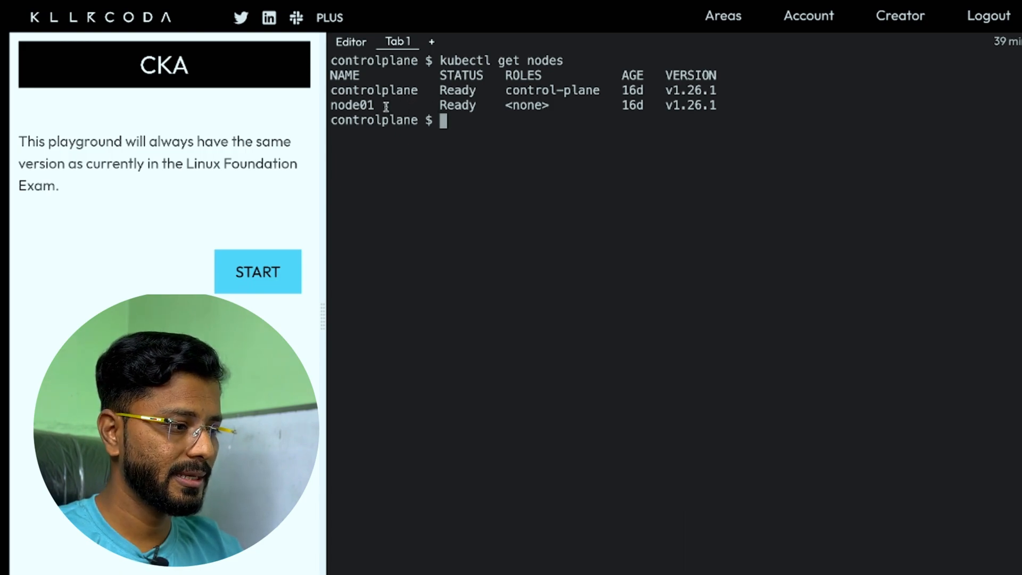
double_click(457, 106)
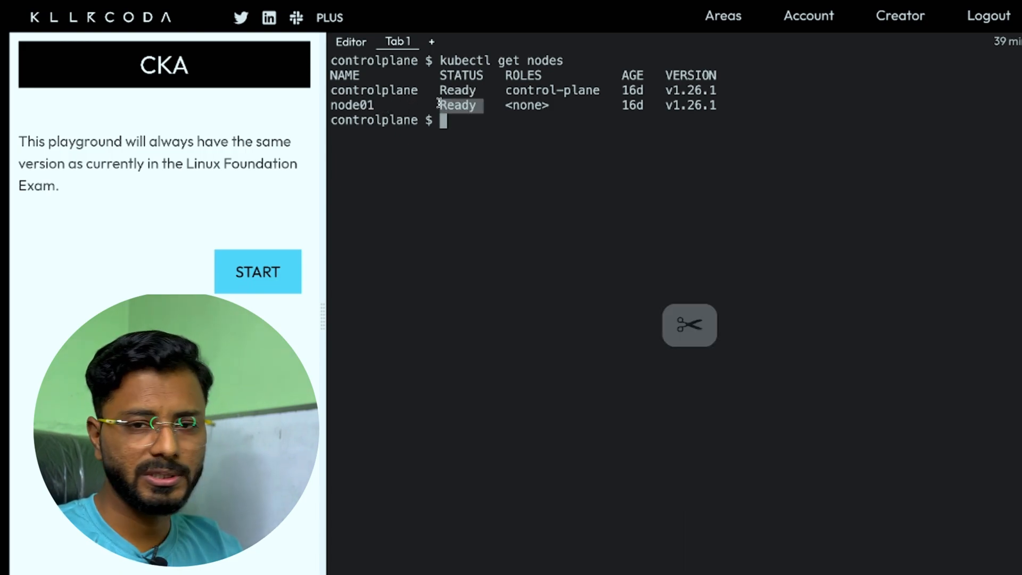
mouse_move(465, 146)
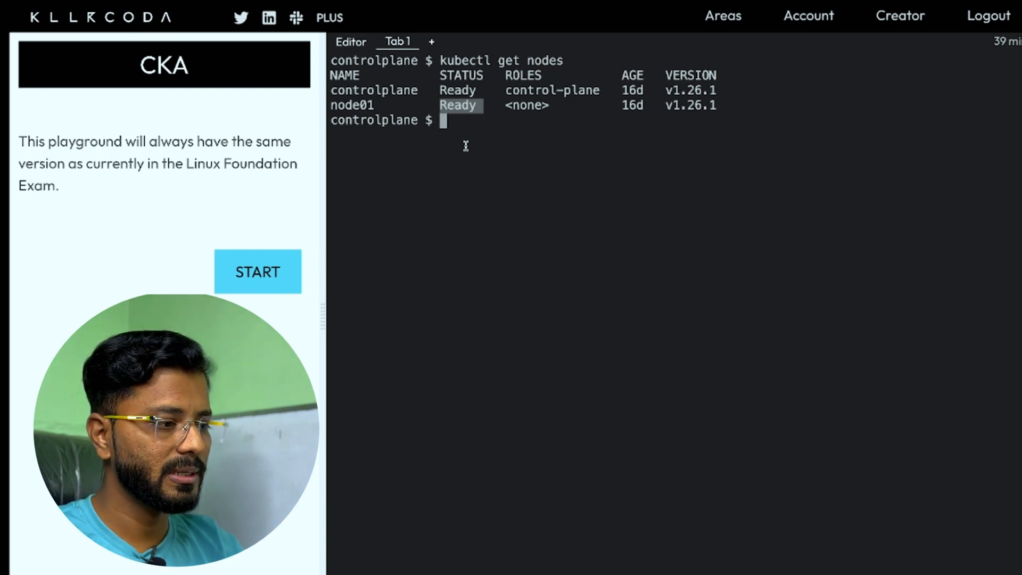
key(Return)
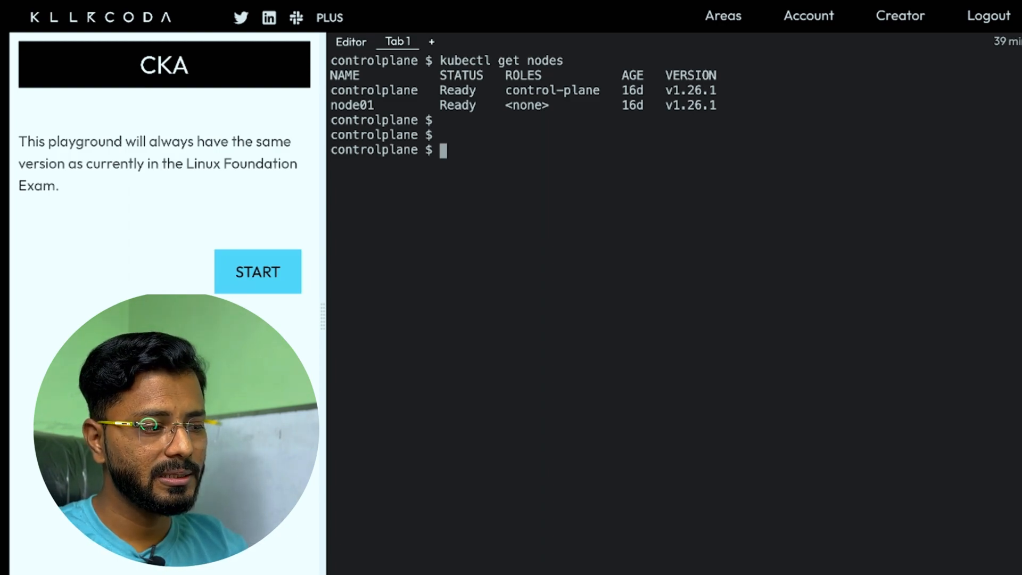
Step: Open an ssh session on node01
text(ssh)
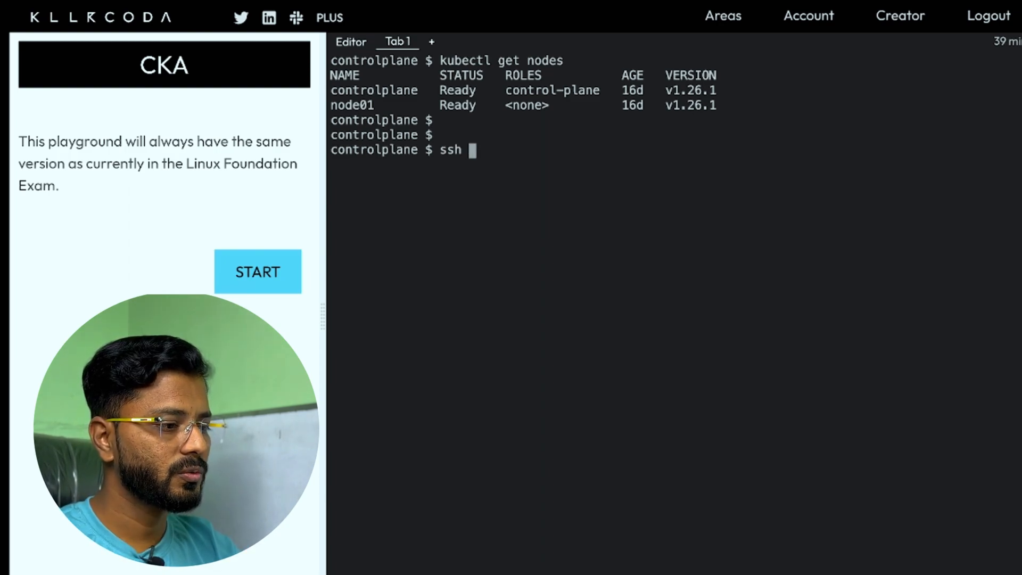
text(node)
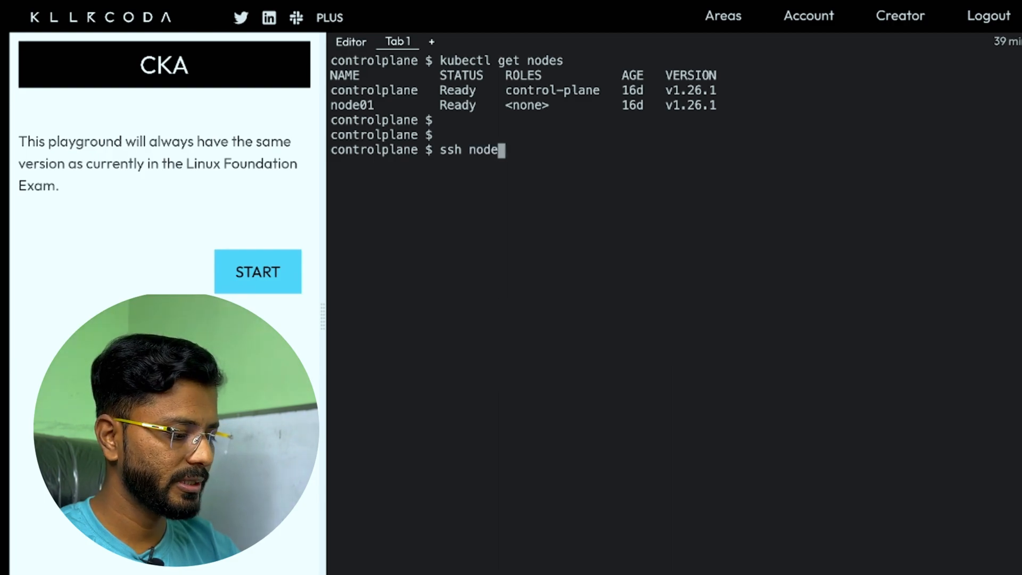
key(Return)
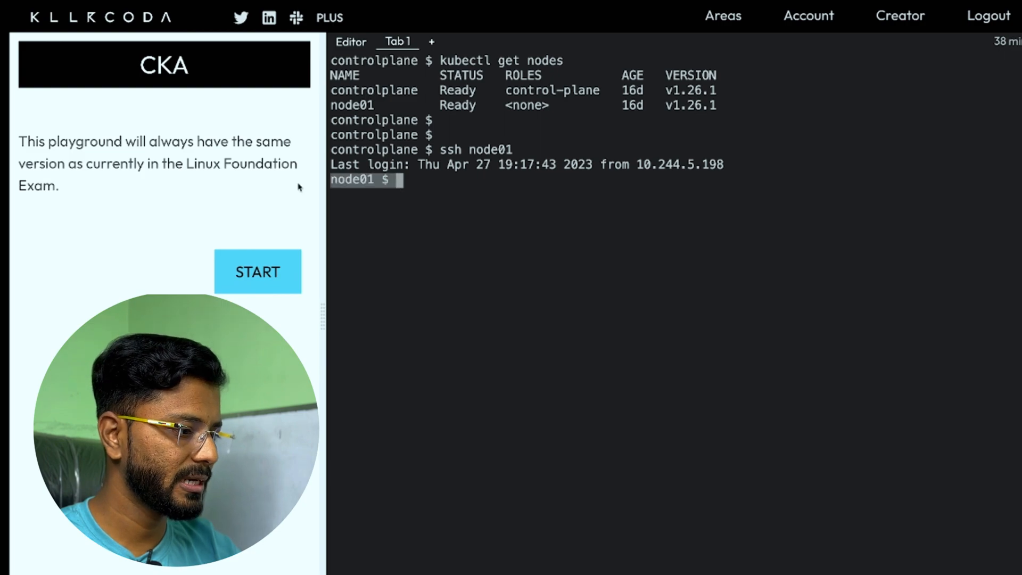
key(Return)
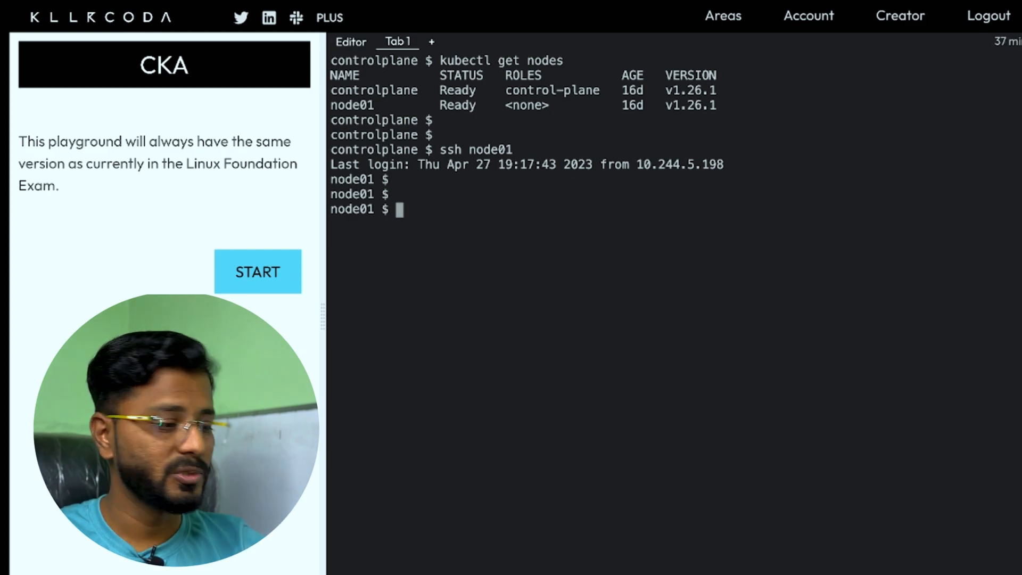
Step: Check ps aux | grep for a kubelet process, then list /etc/kubernetes/
text(ps)
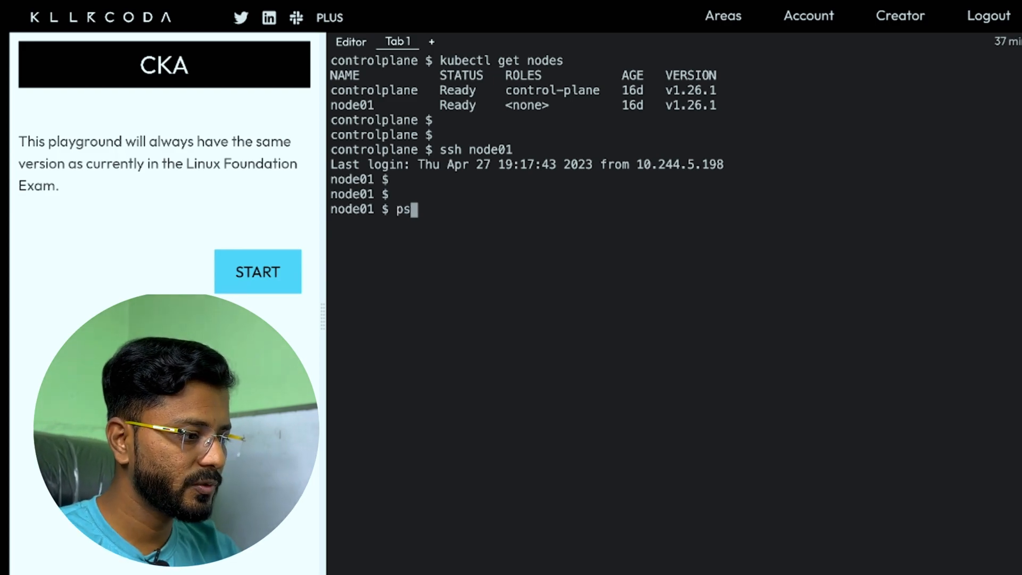
text(aux | grep kubelet)
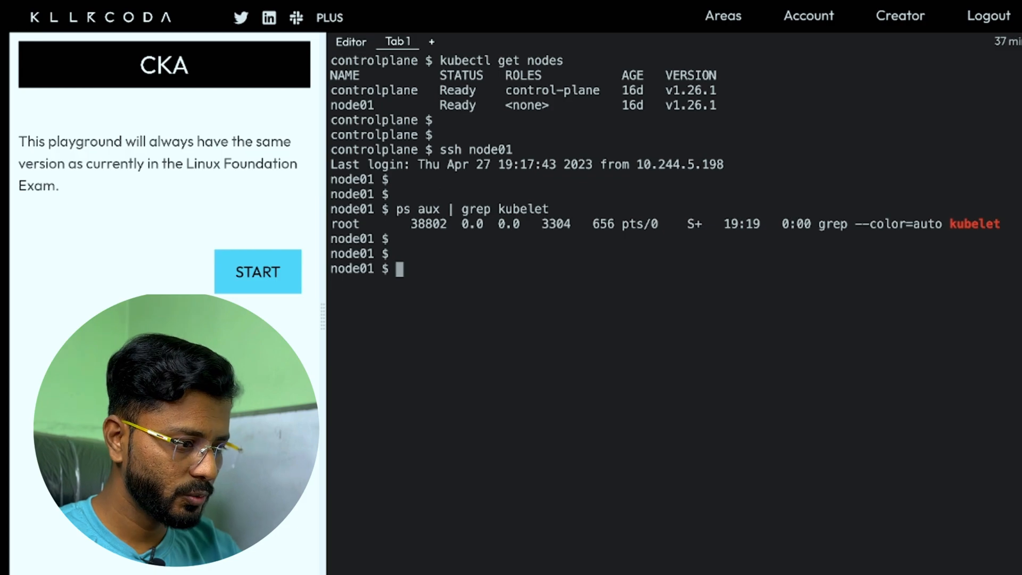
text(journalc)
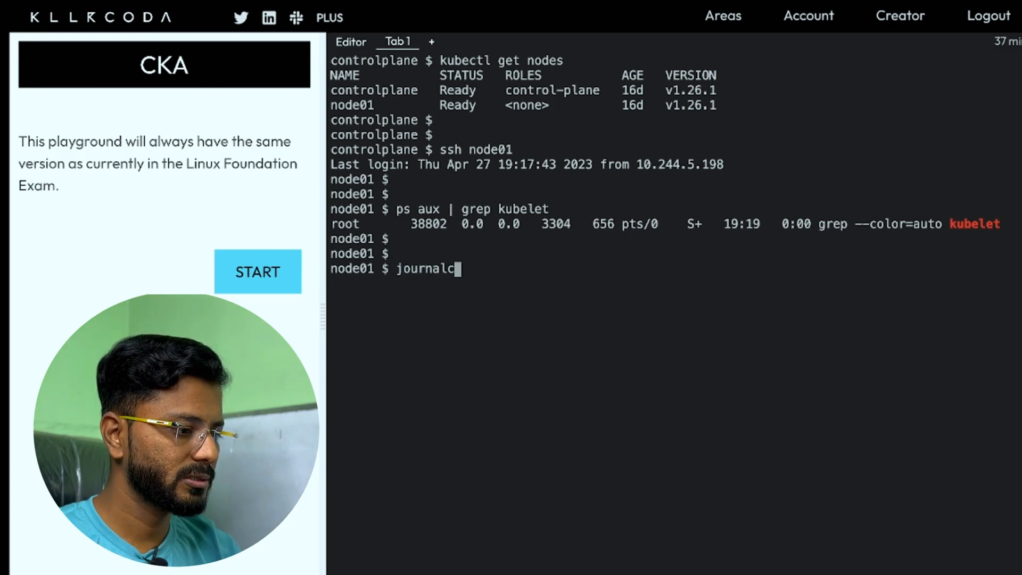
key(Return)
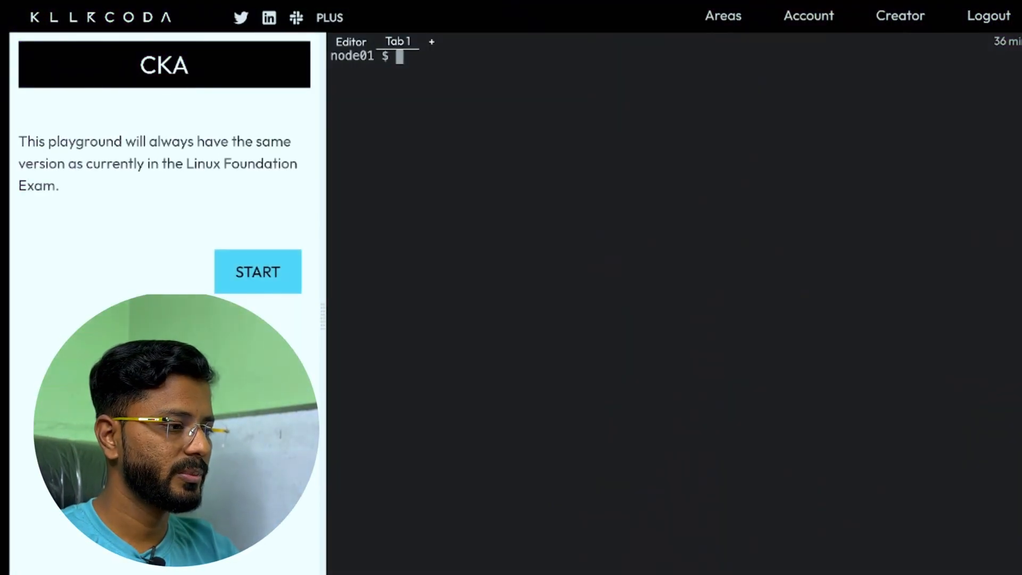
text(ls /etc/kubernetes/)
text(vi /etc/)
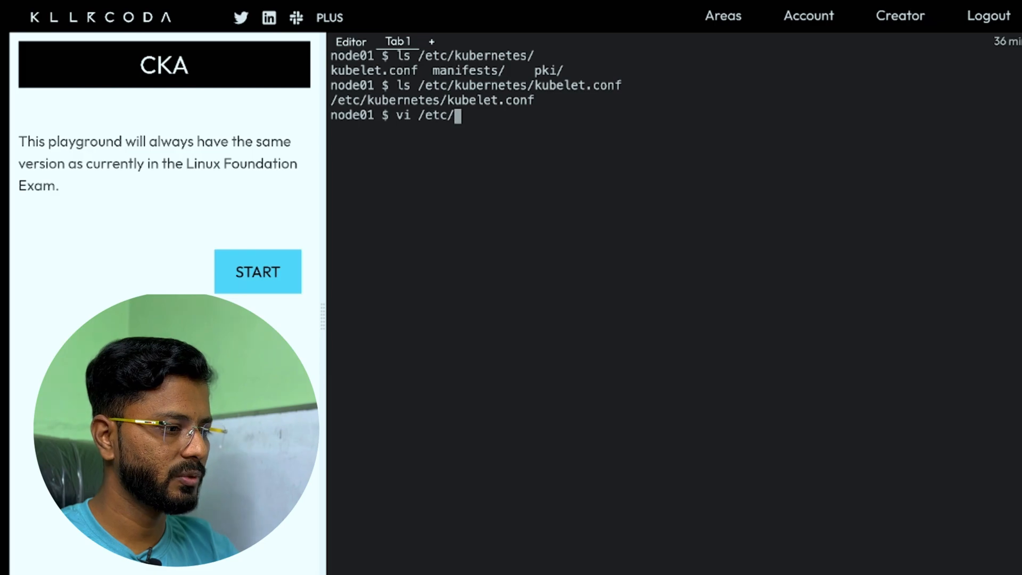
Step: Complete the /etc/kubernetes/kubelet.conf path to edit it in vi
text(kubernetes/kubelet.conf)
text(ls /var/lib/kubelet/pki/kubelet-client-current.pem)
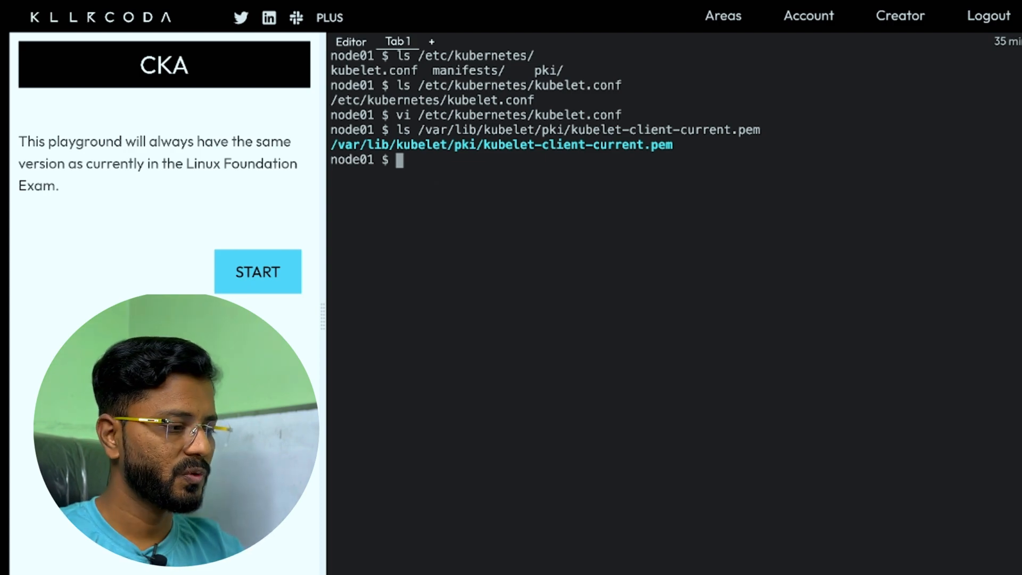
Step: Run systemctl restart kubelet and ps aux | grep kubelet to confirm it is running
text(system)
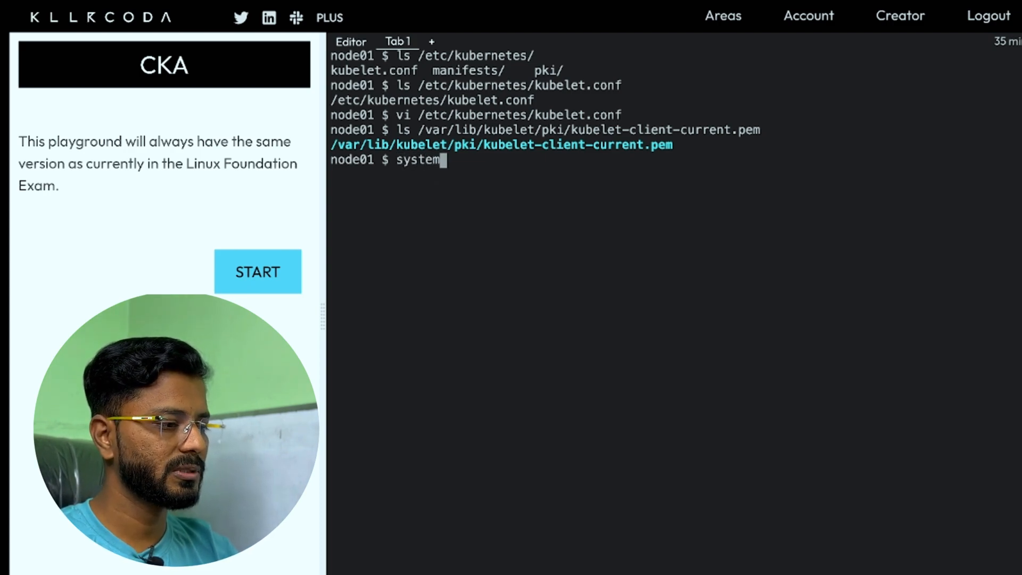
text(ctl restart k)
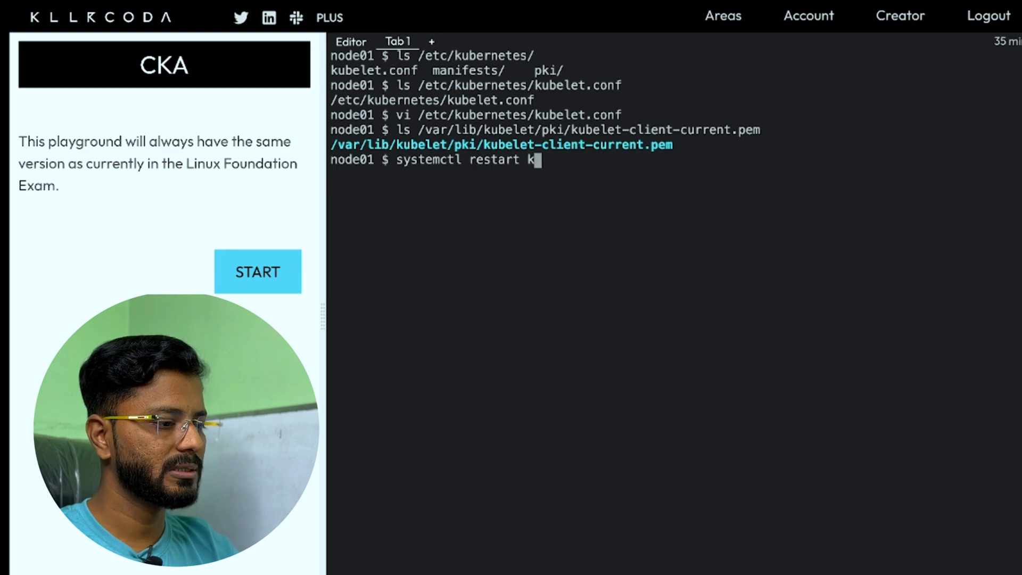
text(ubelet)
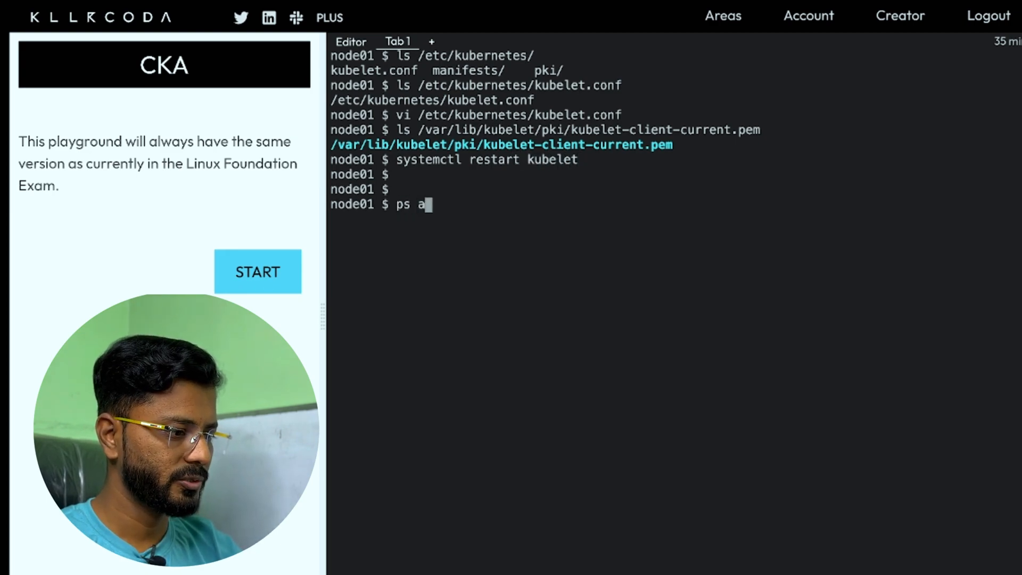
text(ux | gr)
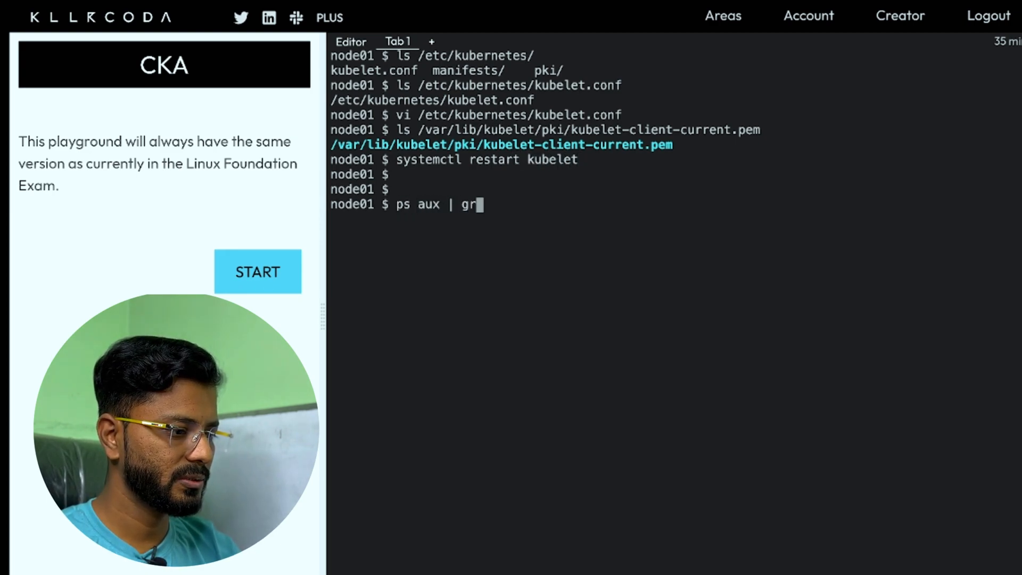
key(Return)
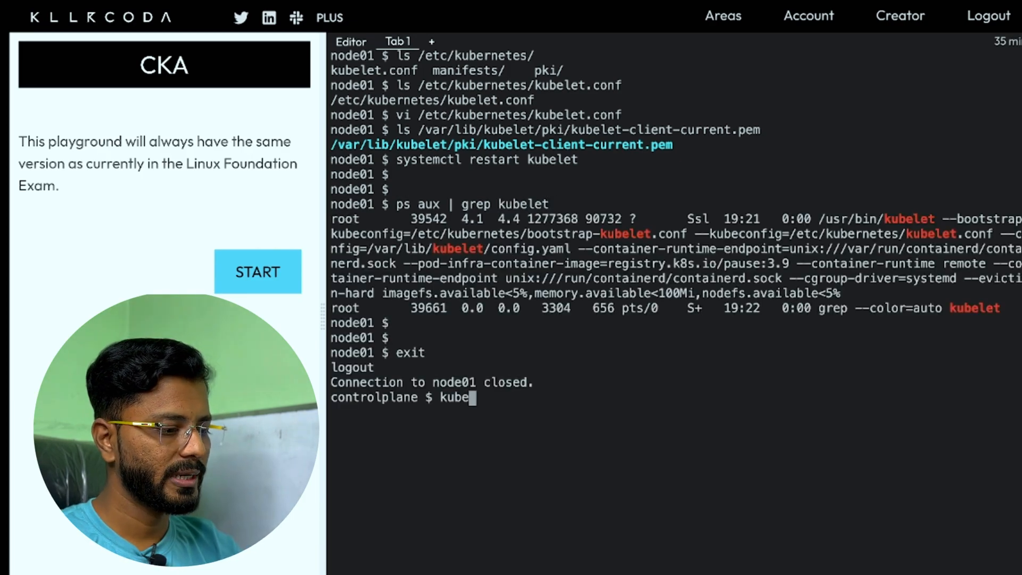
text(ctl get)
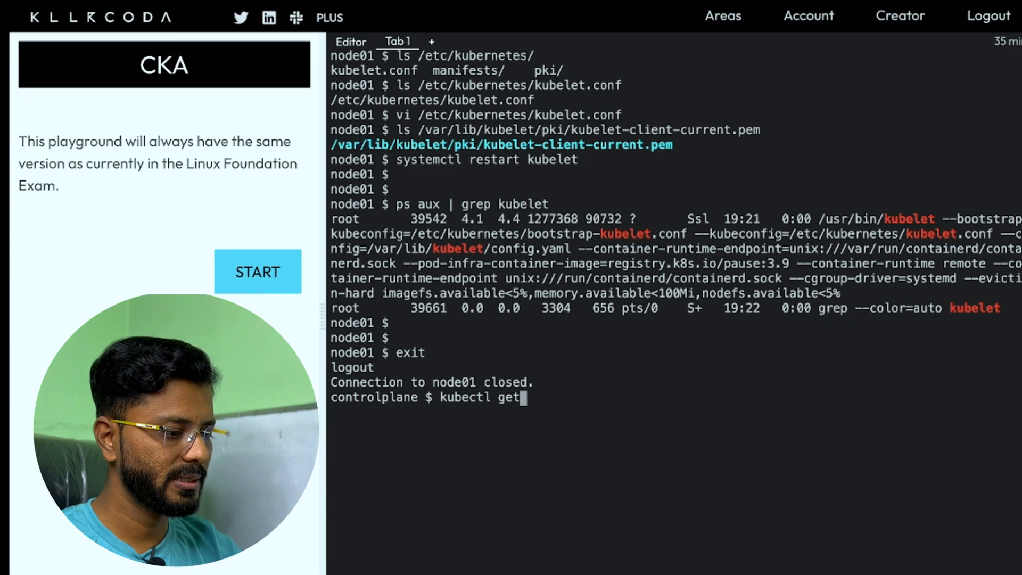